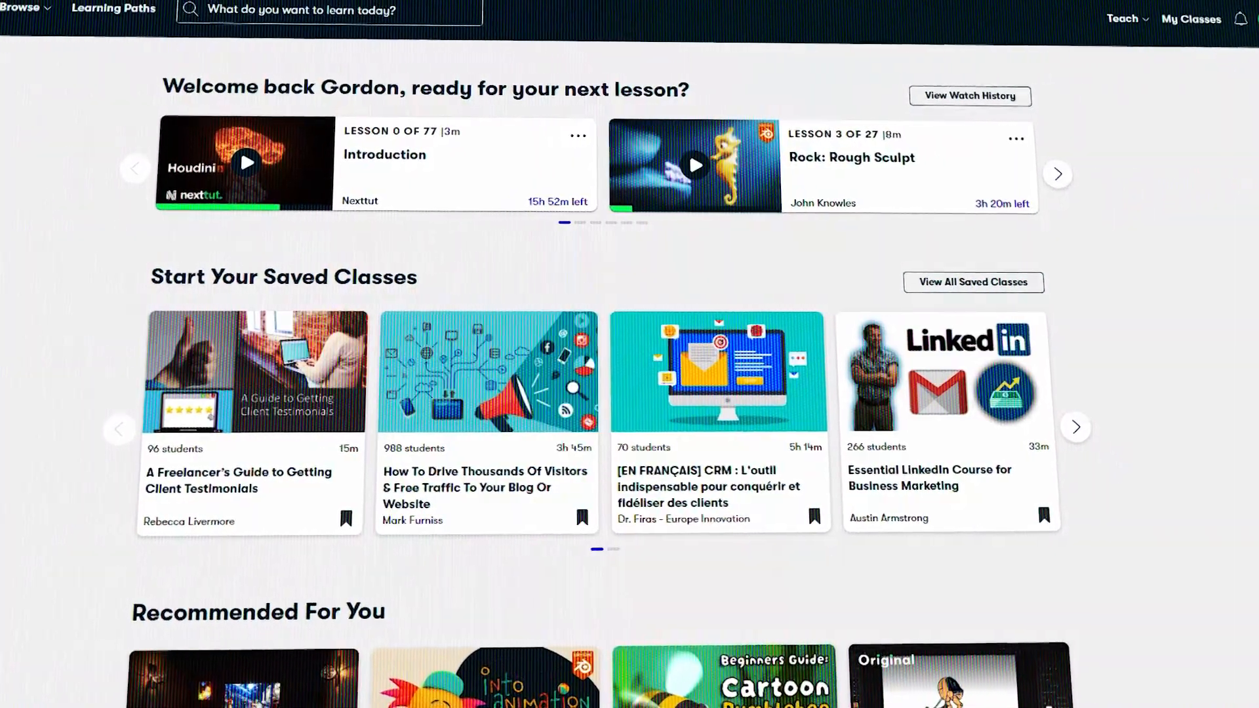
- Search Skillshare for 'animation 2d' and scroll through the Procreate and After Effects classes
scroll(down, 3)
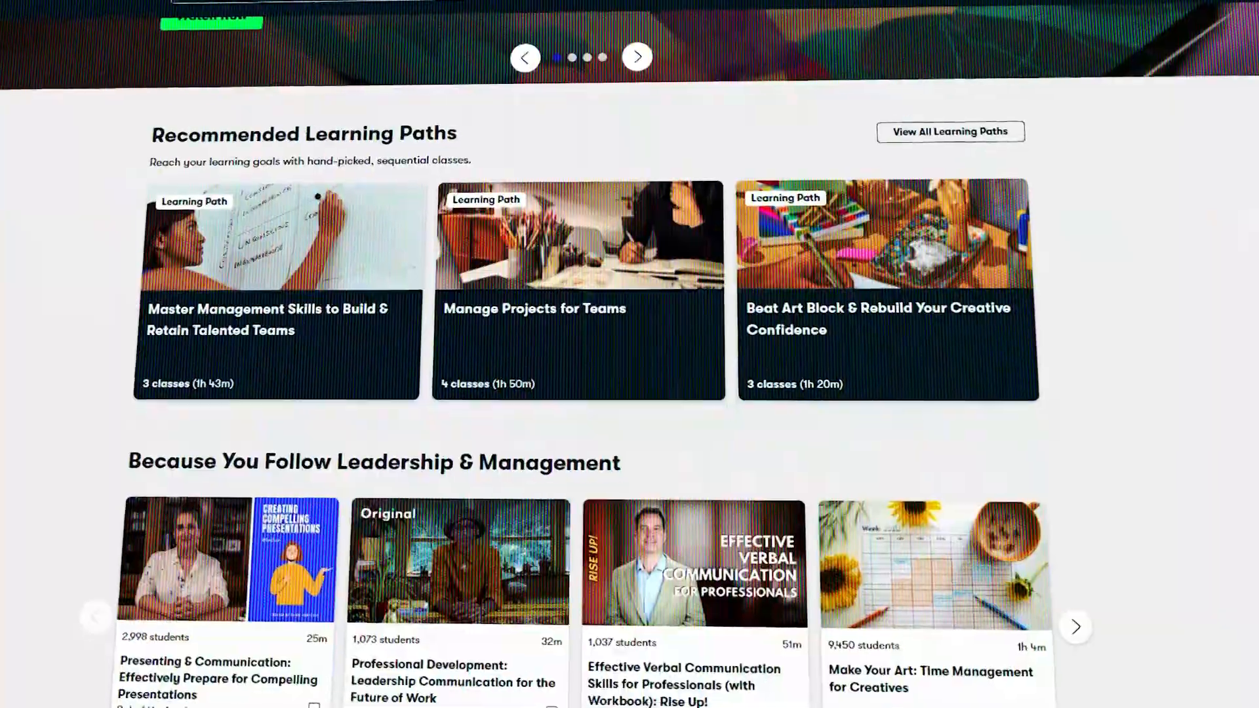
scroll(down, 3)
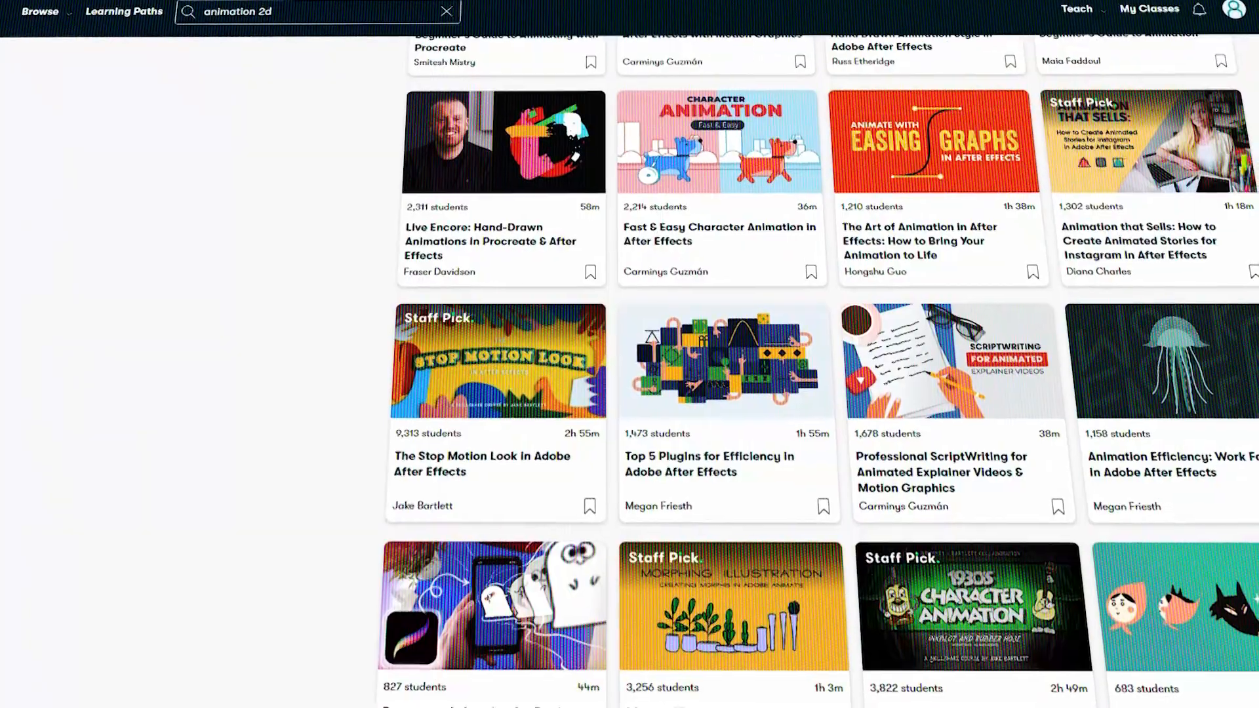
scroll(down, 3)
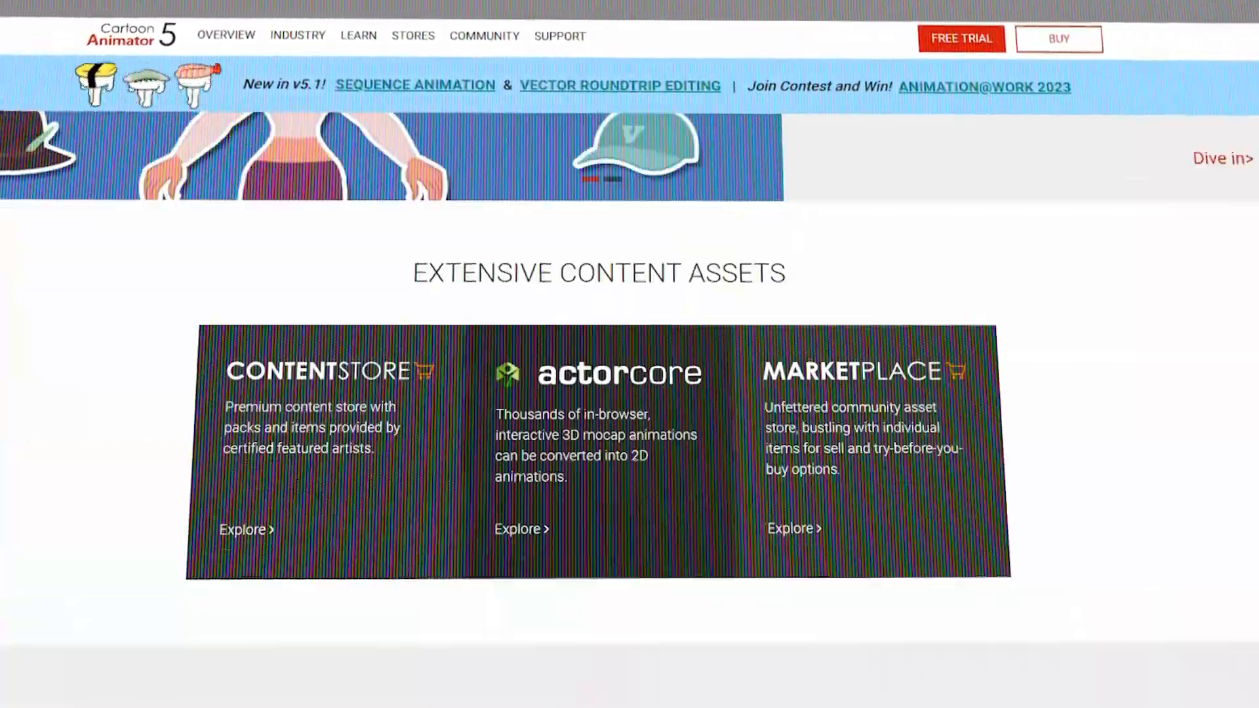
- Scroll the Cartoon Animator 5 page down to the Extensive Content Assets section
scroll(down, 3)
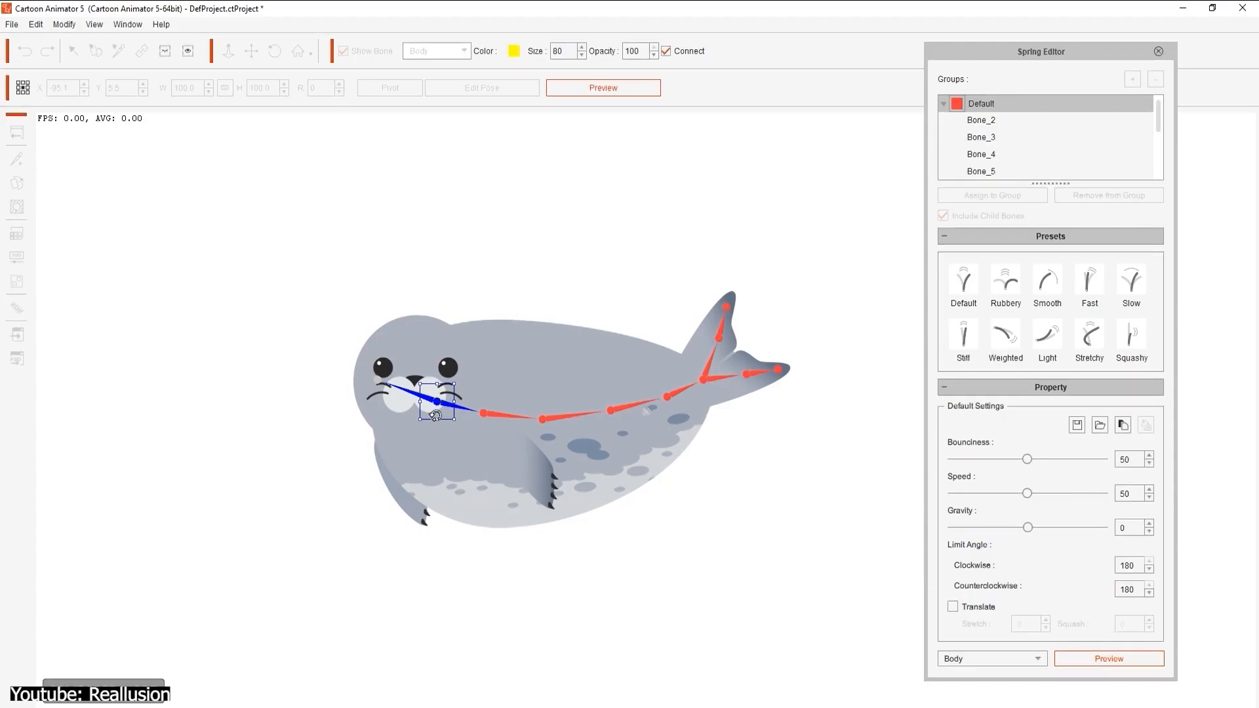
- Drag the seal's head left, then right, to watch the spring-boned tail swing
drag(434, 416, 265, 416)
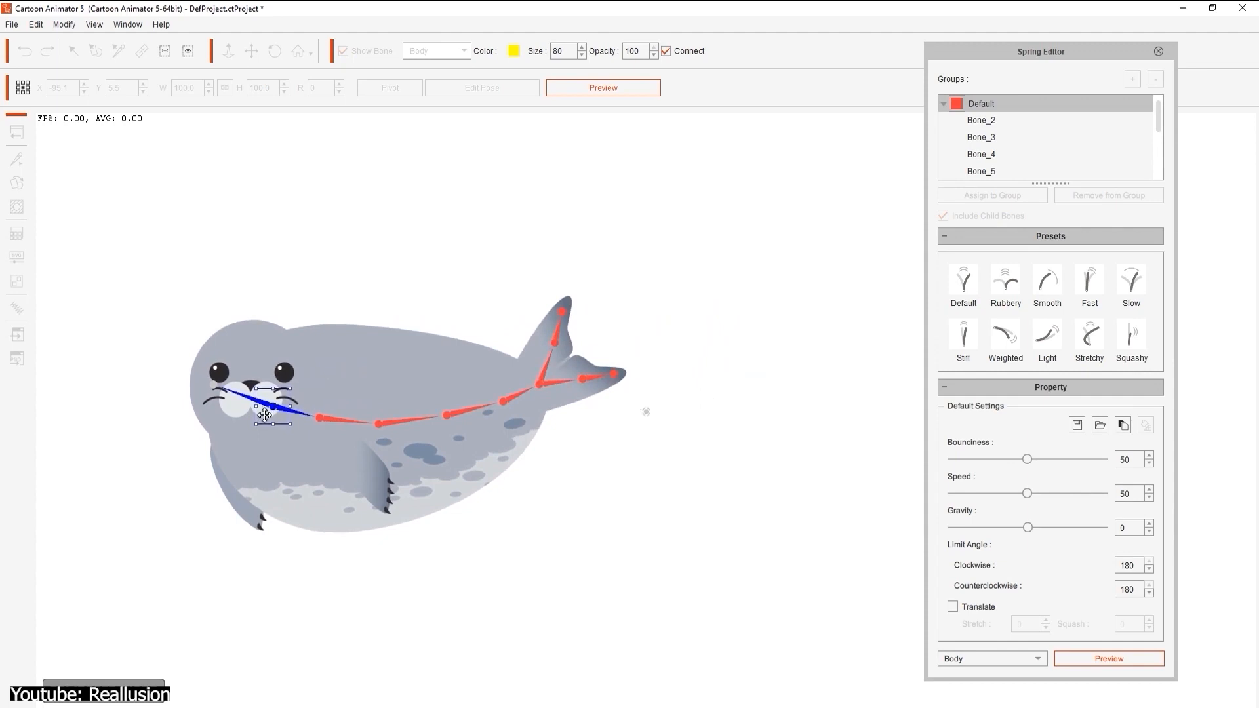
drag(264, 414, 510, 371)
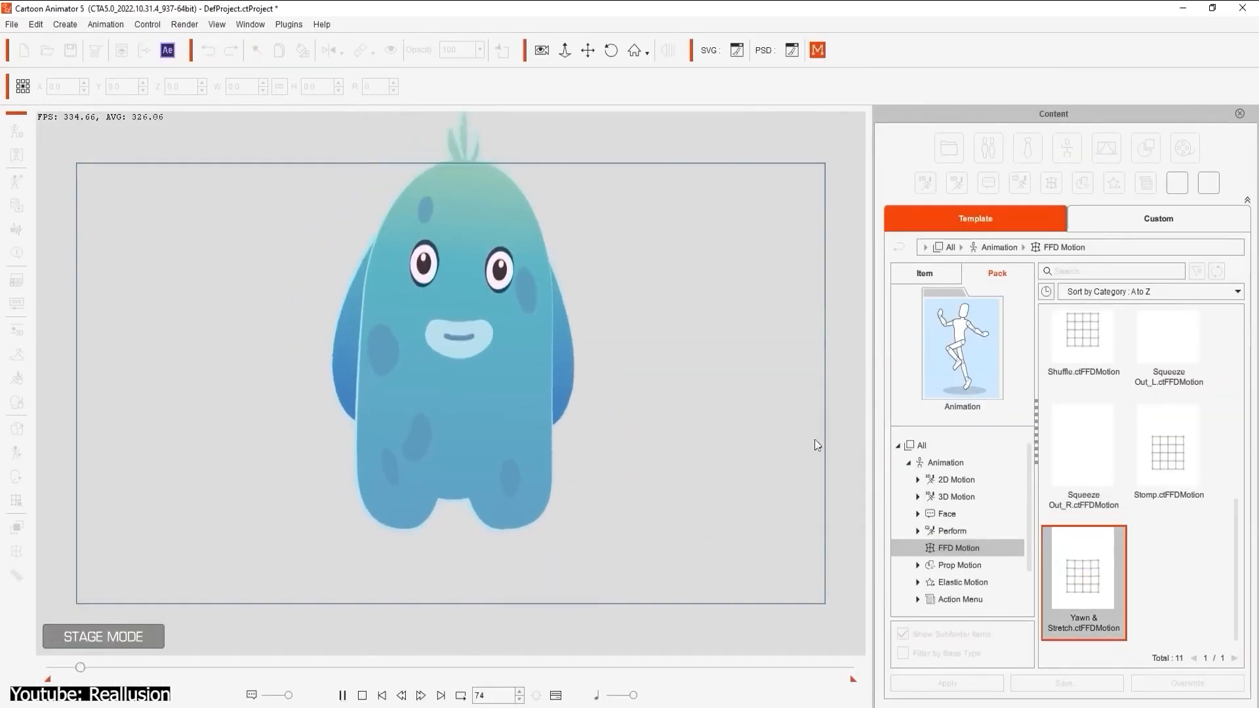
- Choose the Yawn & Stretch FFD Motion template for the blue blob character
click(1169, 446)
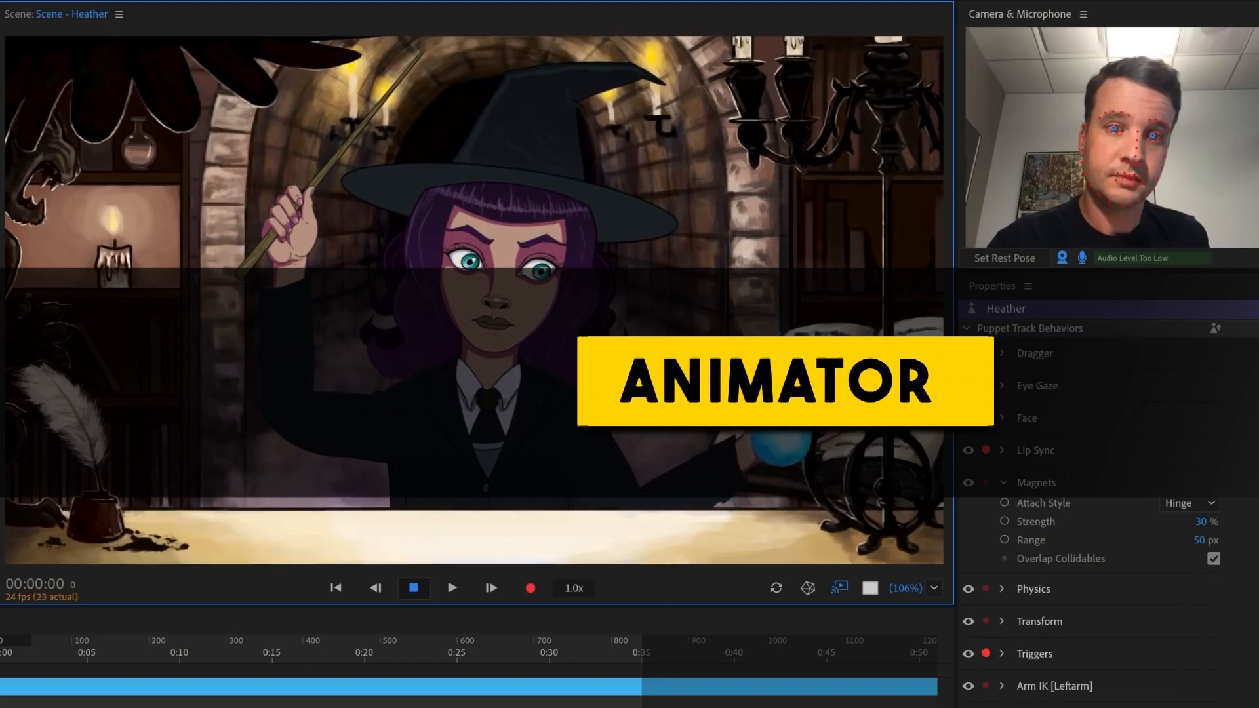
- Click in the Properties panel to show the Heather witch puppet's track behaviors
click(1002, 385)
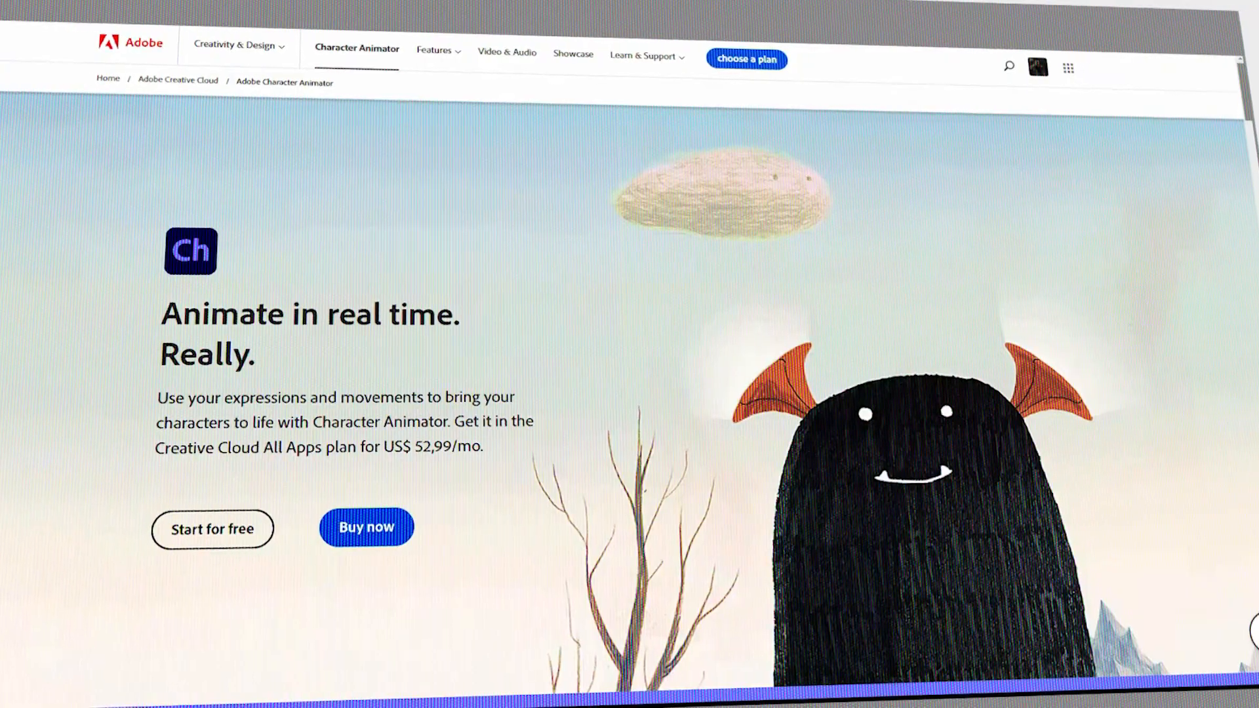
- Go from the Character Animator page to Creative Cloud plans and show Individuals pricing
scroll(down, 3)
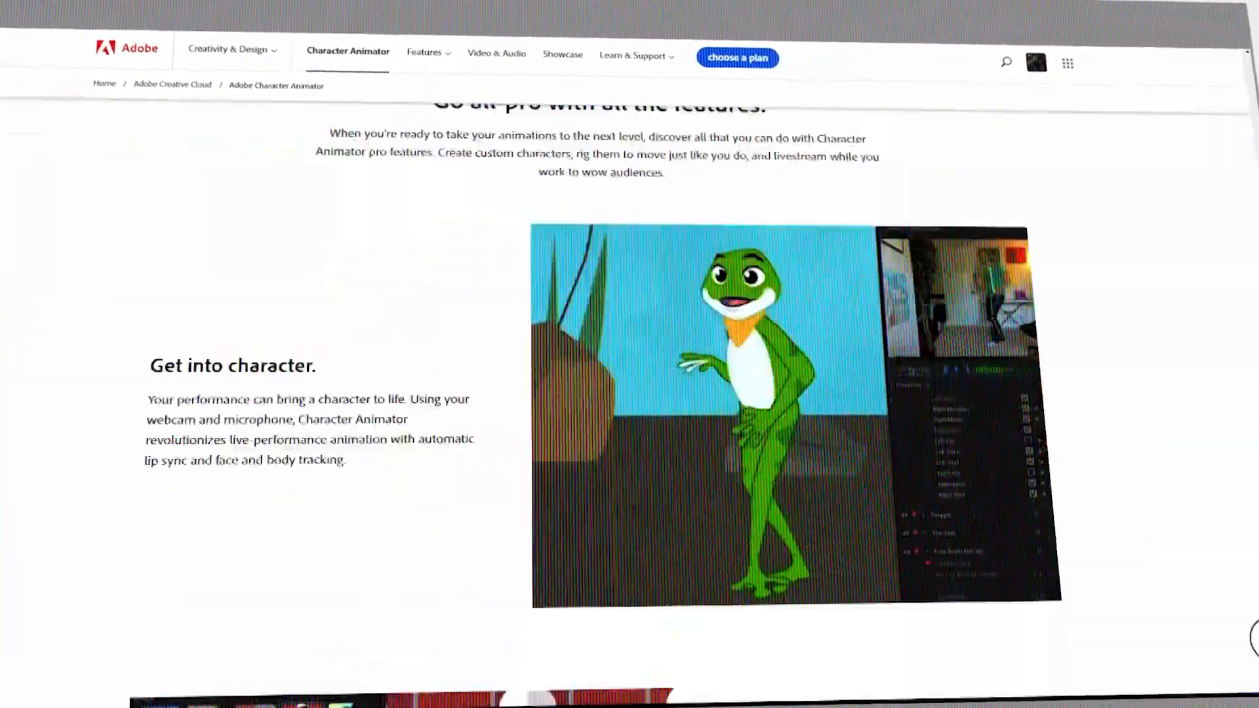
scroll(down, 3)
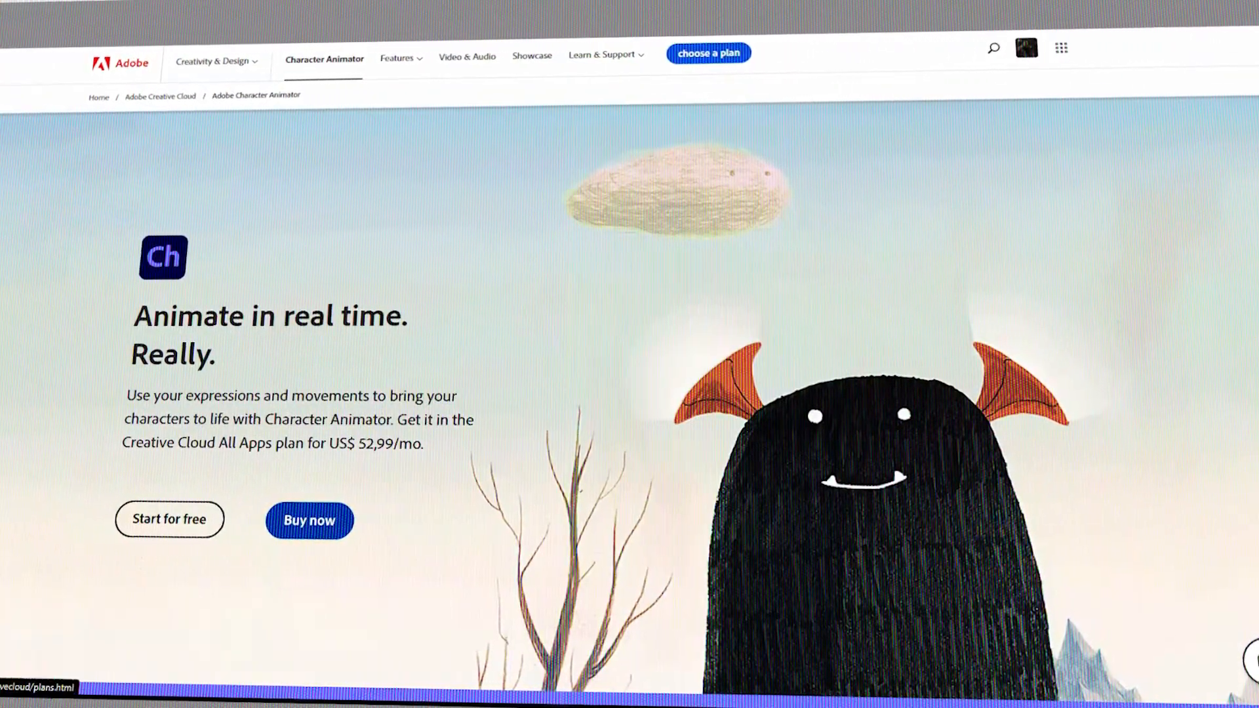
click(709, 53)
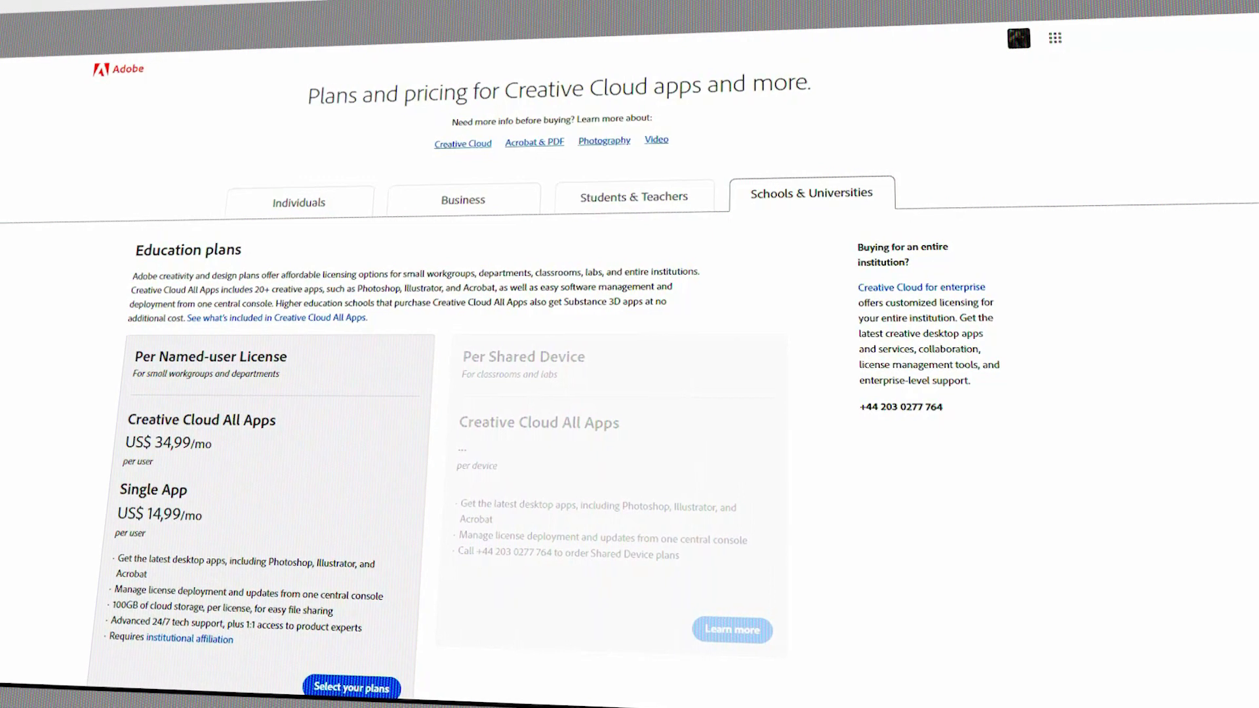
click(298, 202)
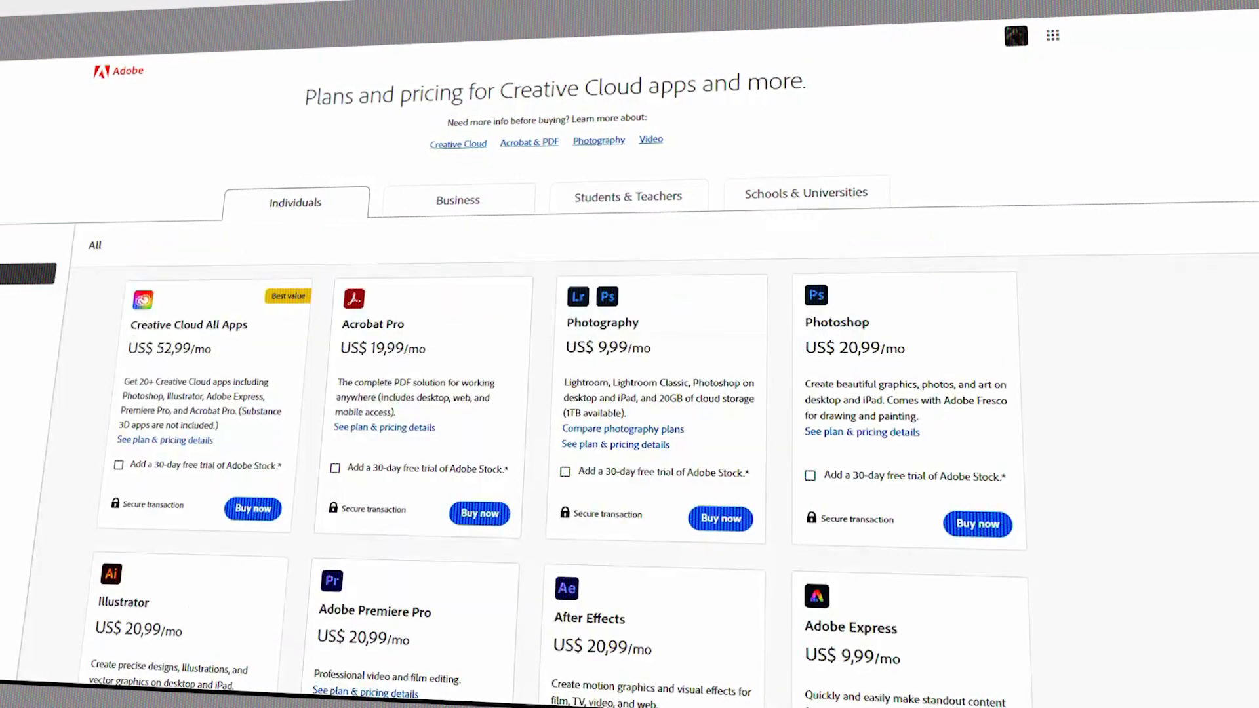